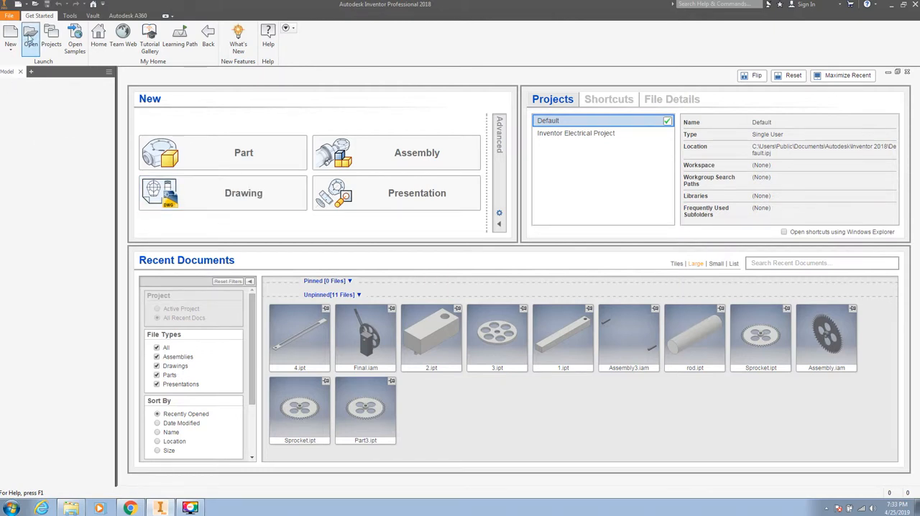
mouse_move(10, 36)
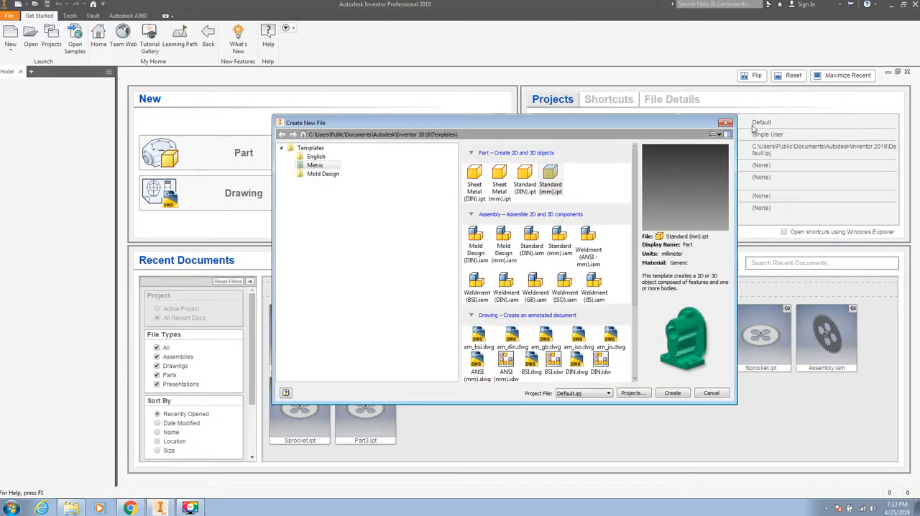
- Dismiss the template chooser and start a blank assembly from the New panel
click(712, 392)
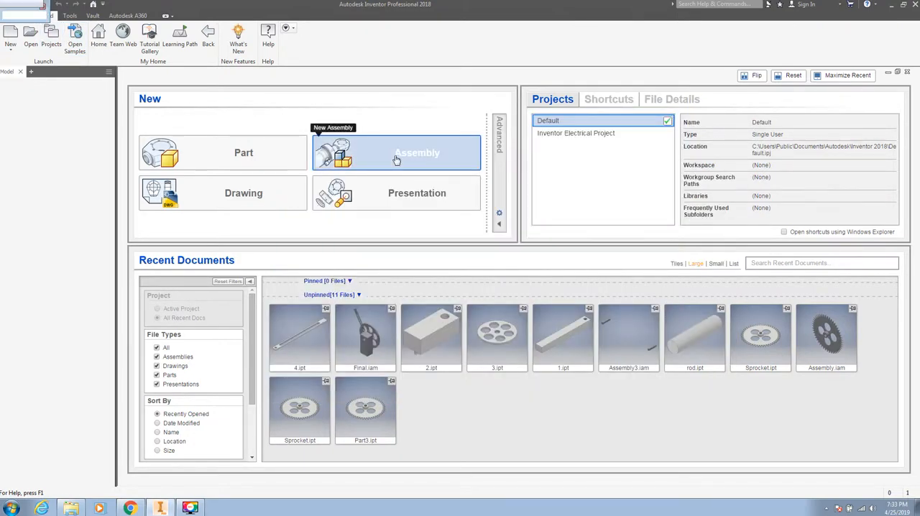
click(397, 152)
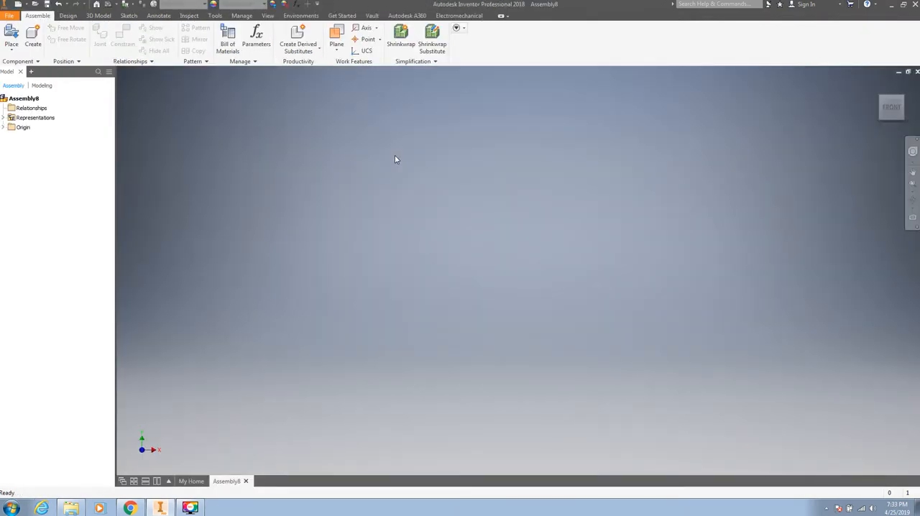
mouse_move(443, 335)
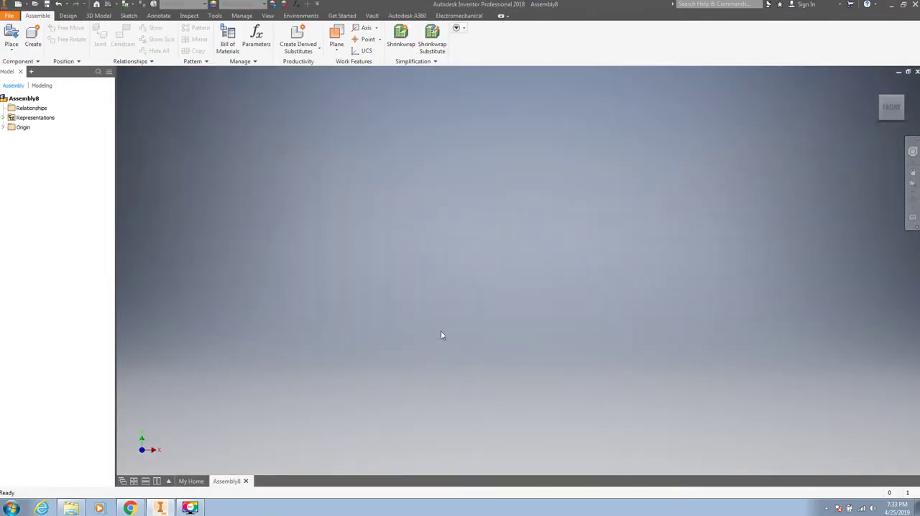
mouse_move(261, 342)
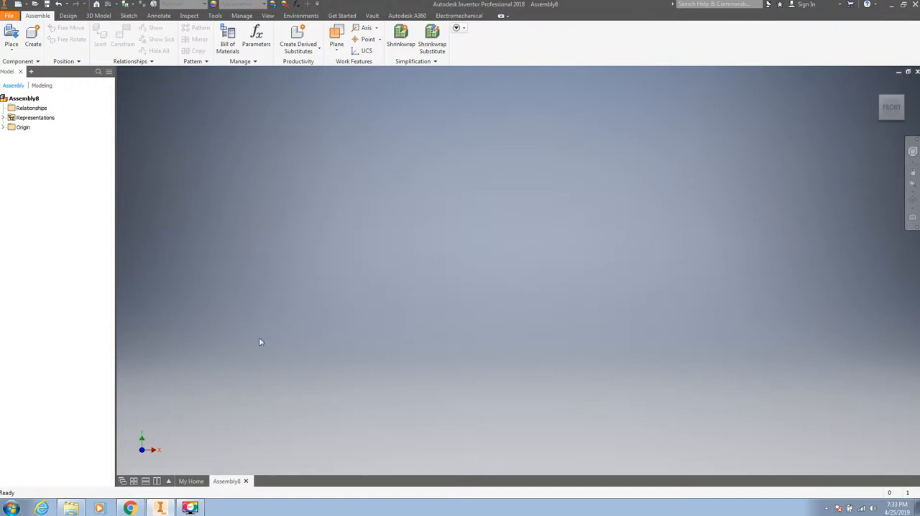
mouse_move(253, 186)
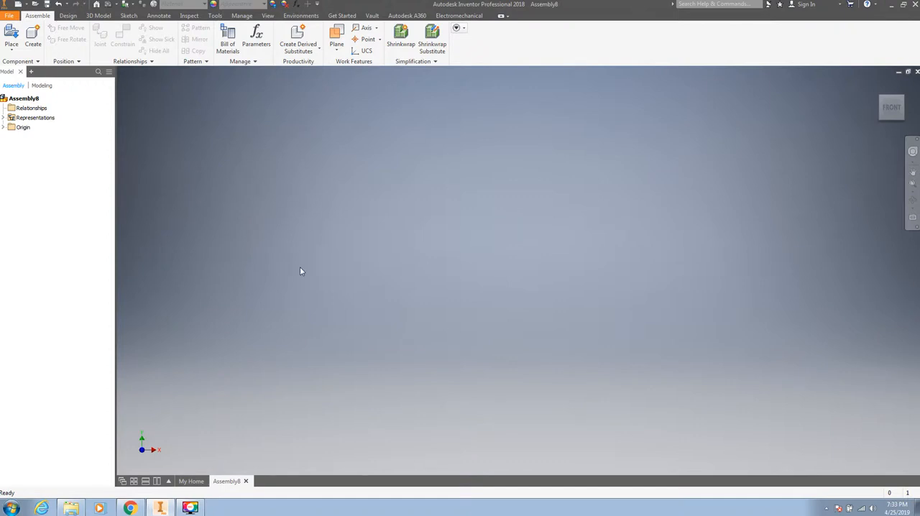
mouse_move(299, 270)
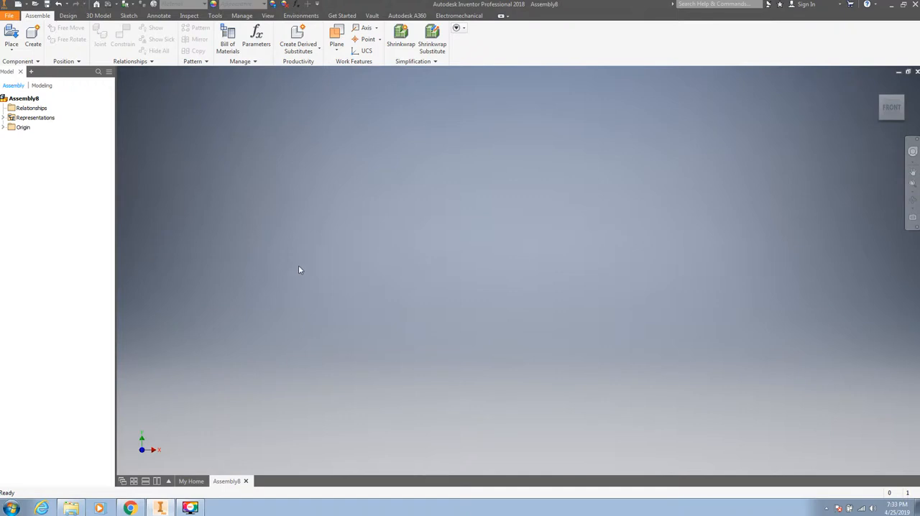
mouse_move(899, 106)
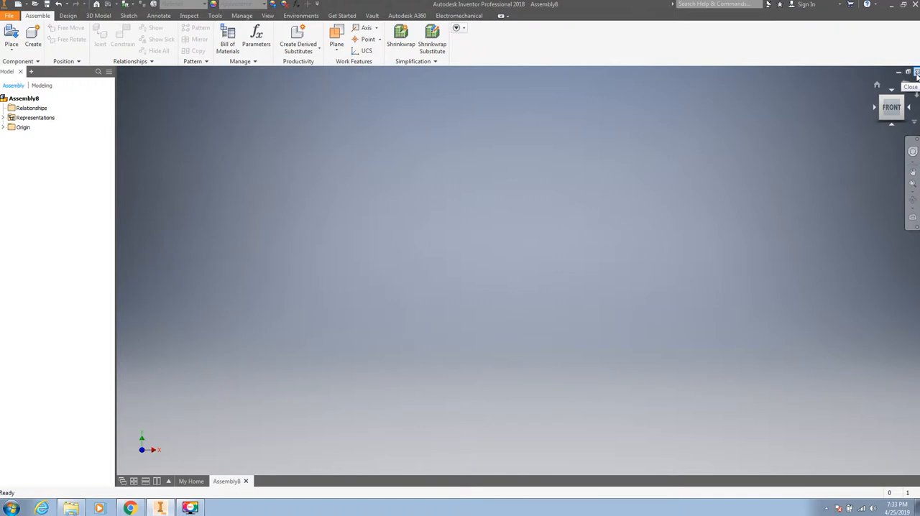
click(916, 72)
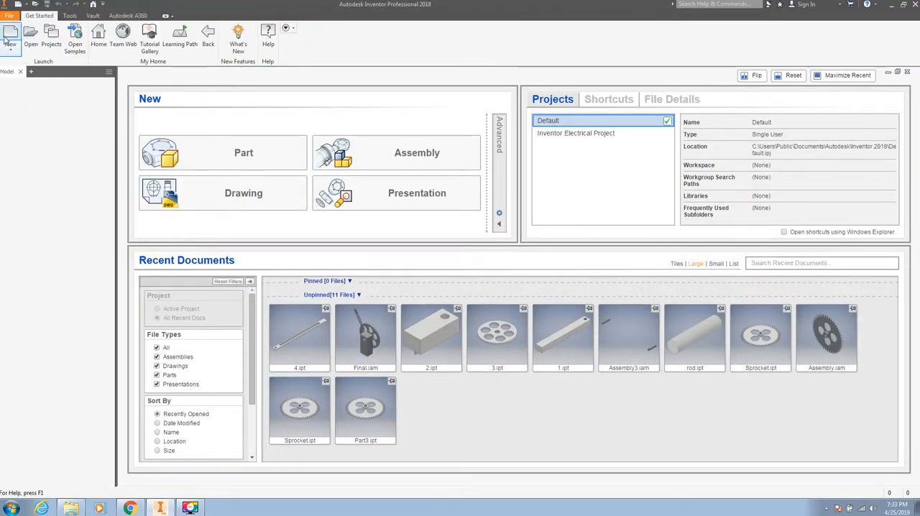
click(9, 15)
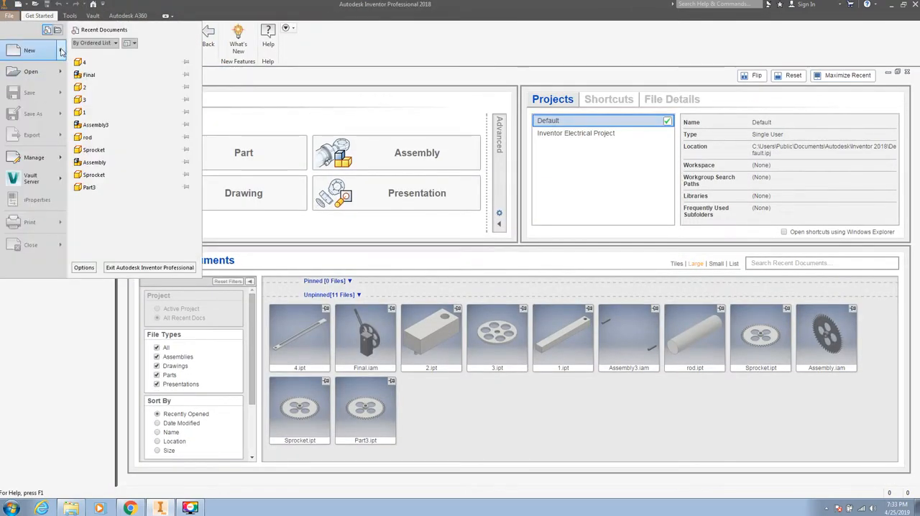
click(27, 48)
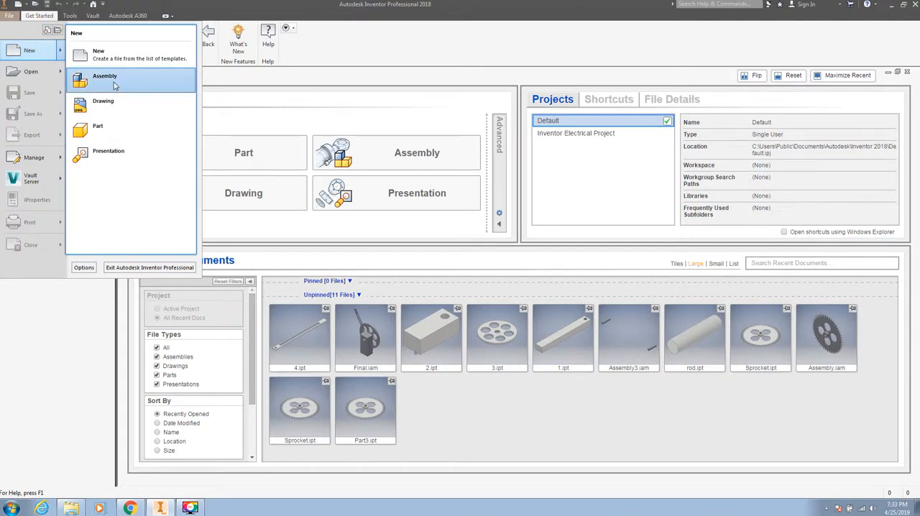
mouse_move(70, 80)
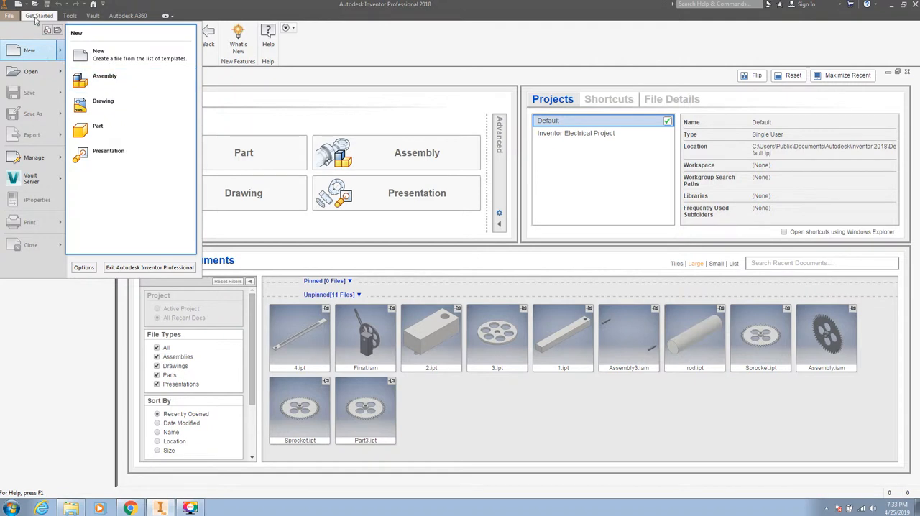
click(29, 72)
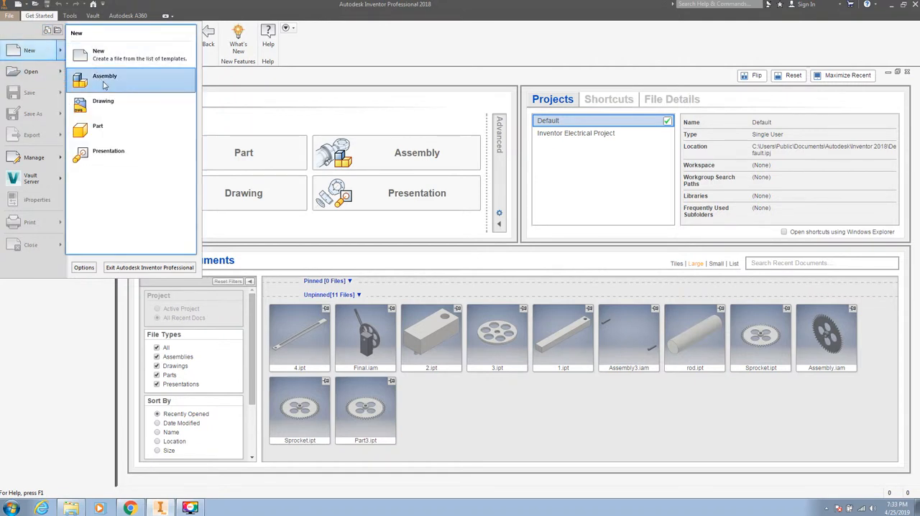
click(103, 76)
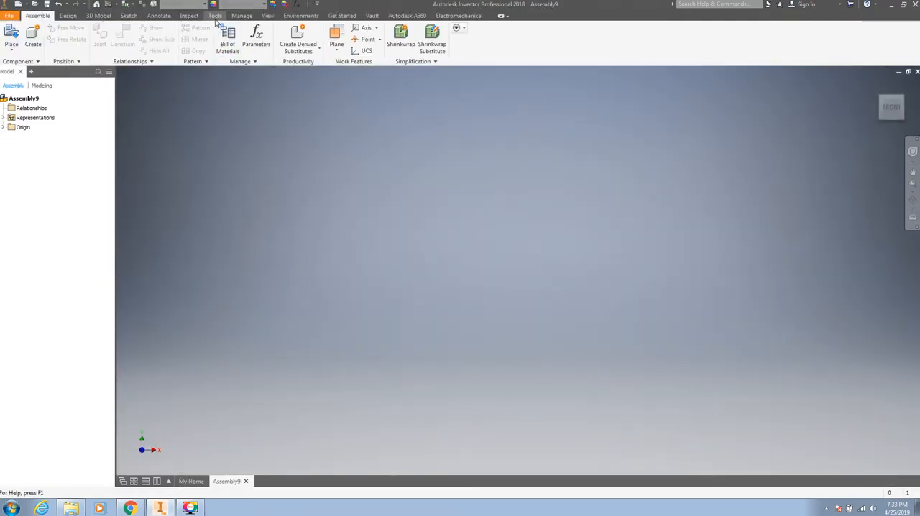
- Set the assembly's active drafting standard to ASME mm in Document Settings and apply it
click(216, 16)
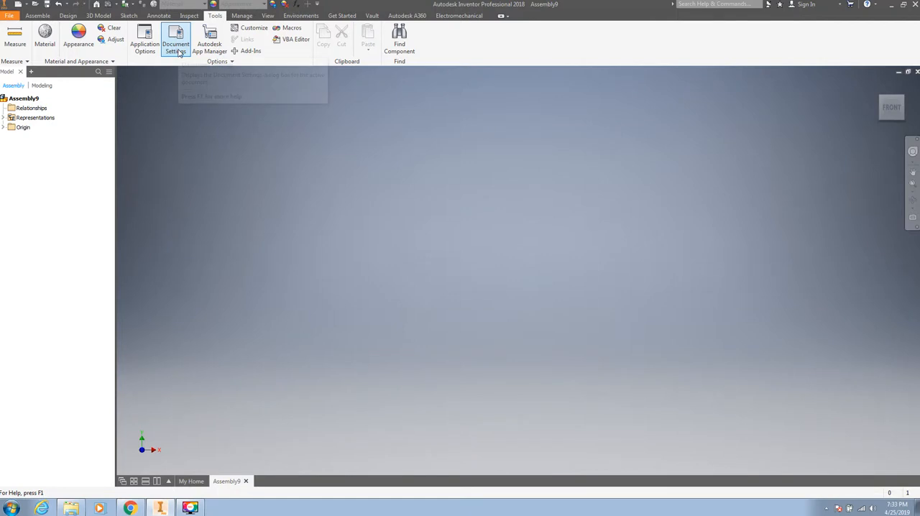
click(176, 35)
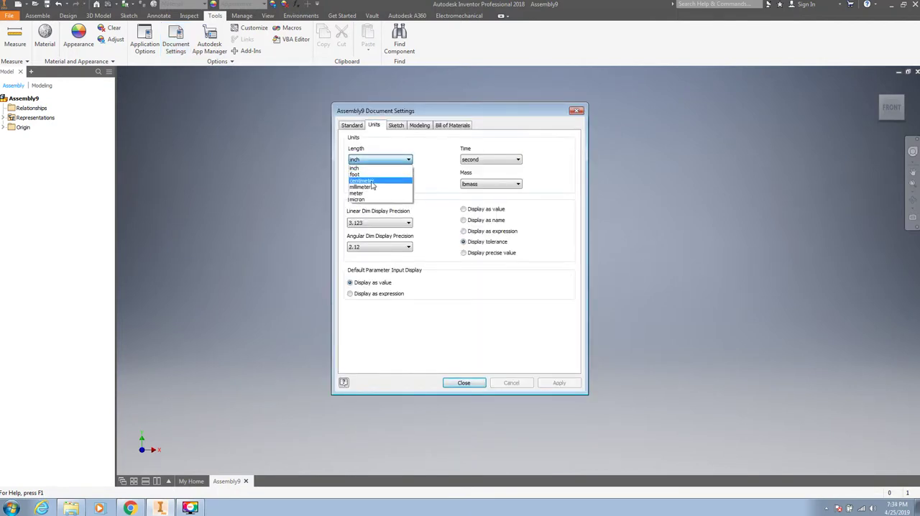
click(350, 123)
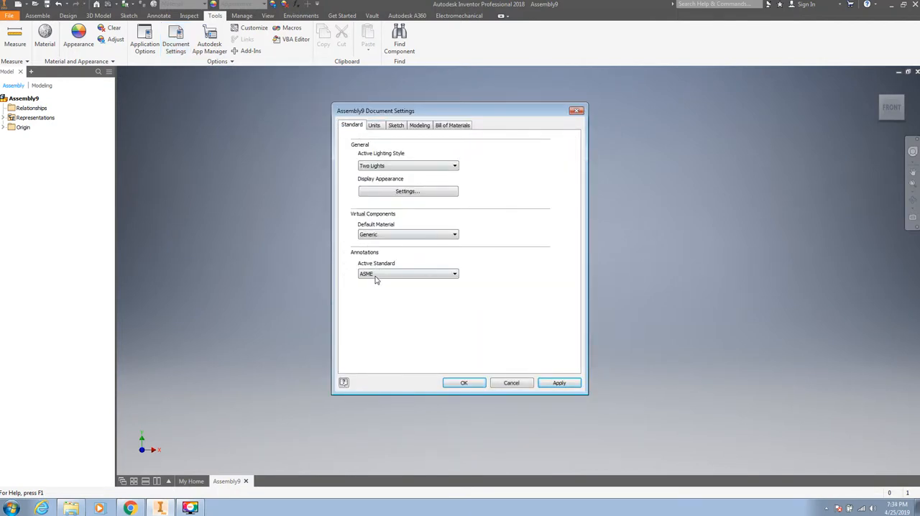
click(559, 383)
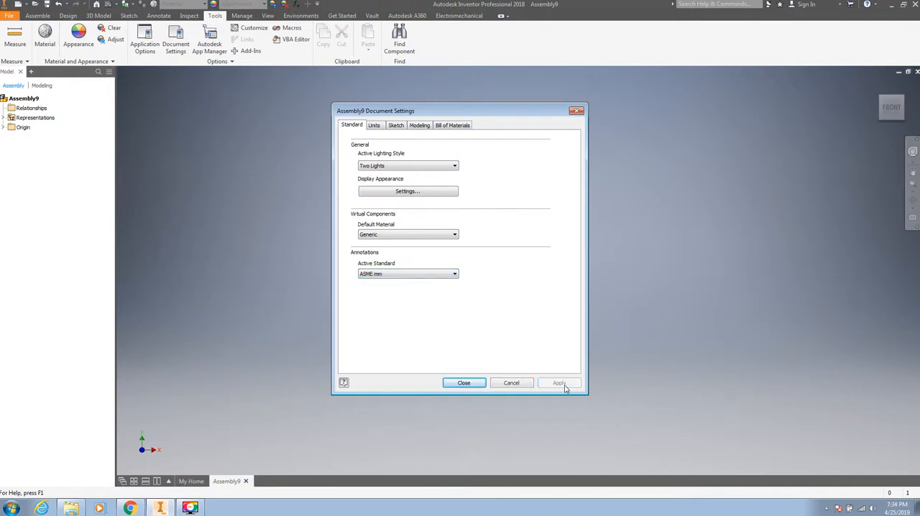
click(463, 382)
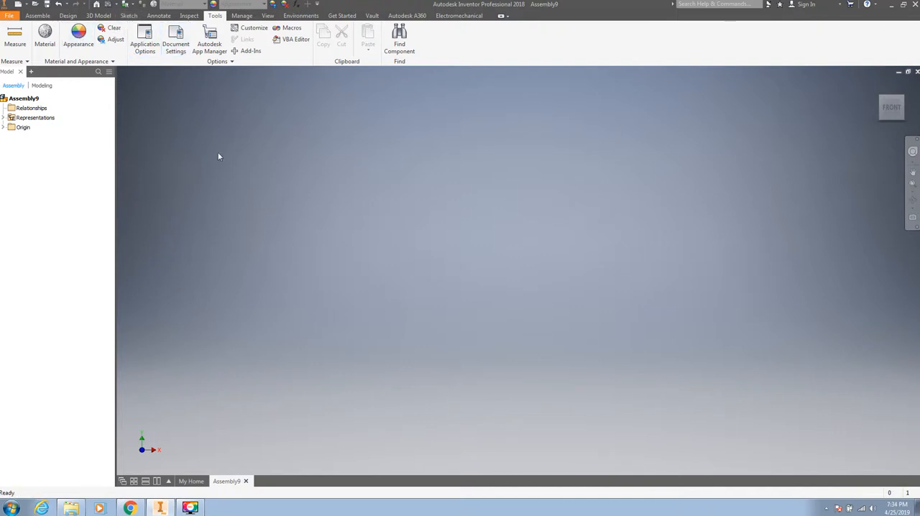
mouse_move(133, 146)
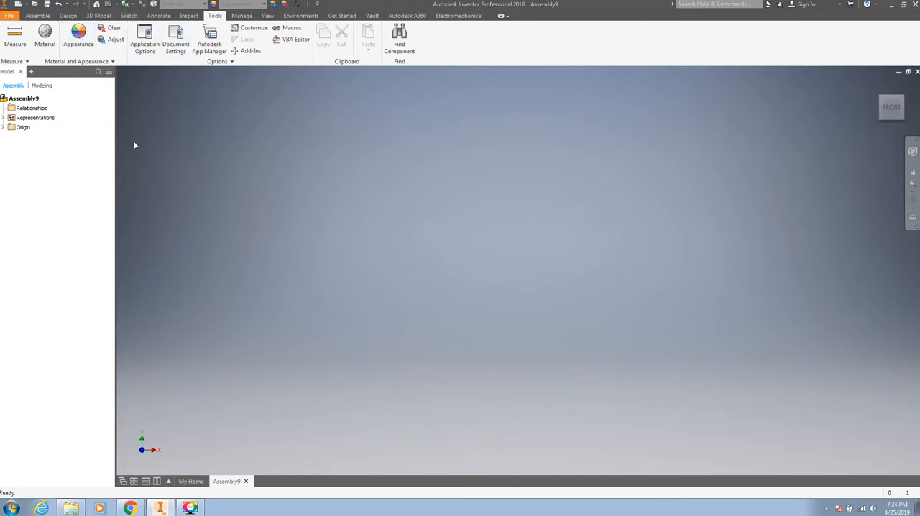
mouse_move(161, 114)
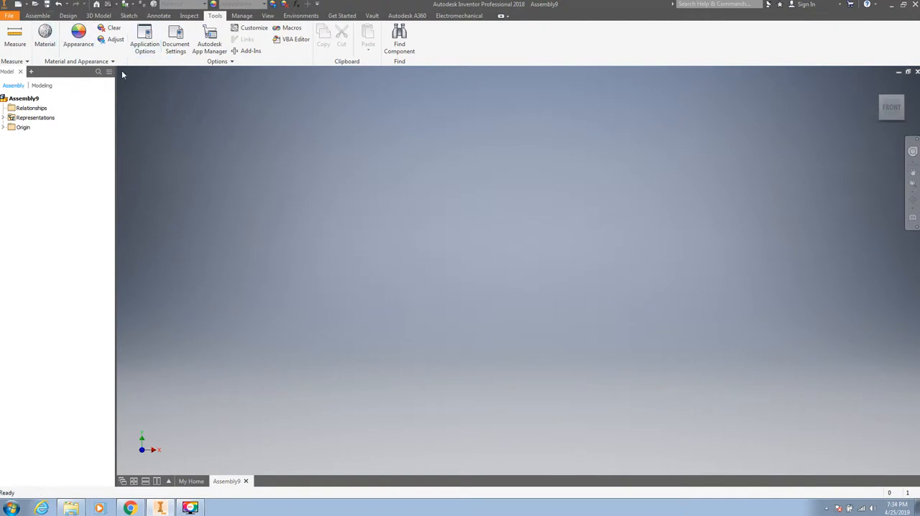
mouse_move(226, 152)
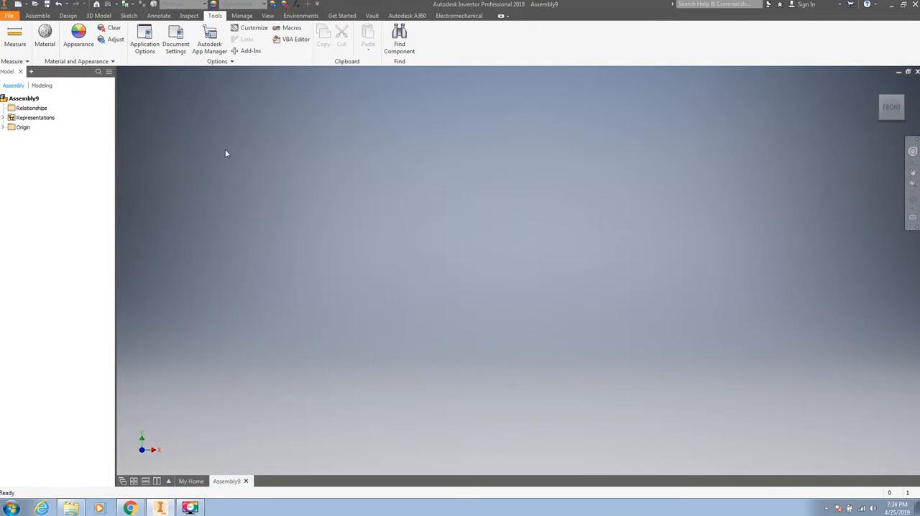
mouse_move(179, 129)
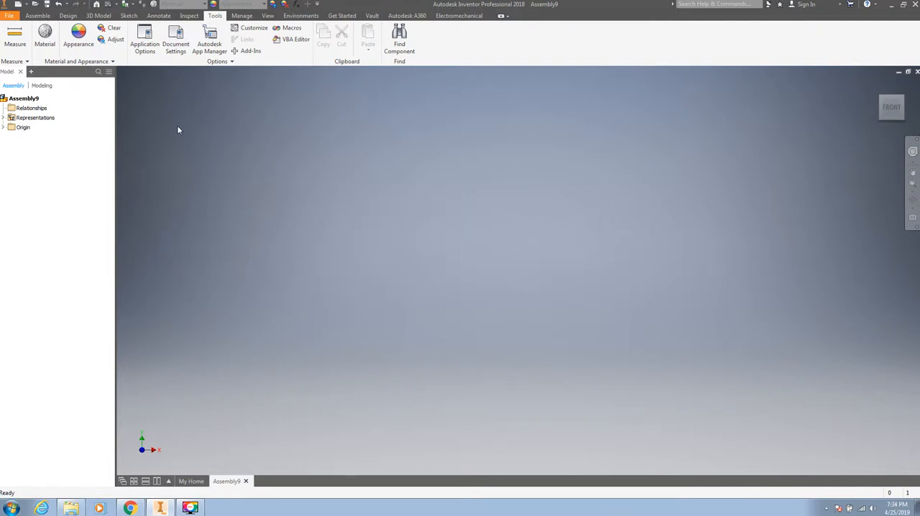
- Place the pillar block part file into the assembly from the Assemble tab
click(39, 14)
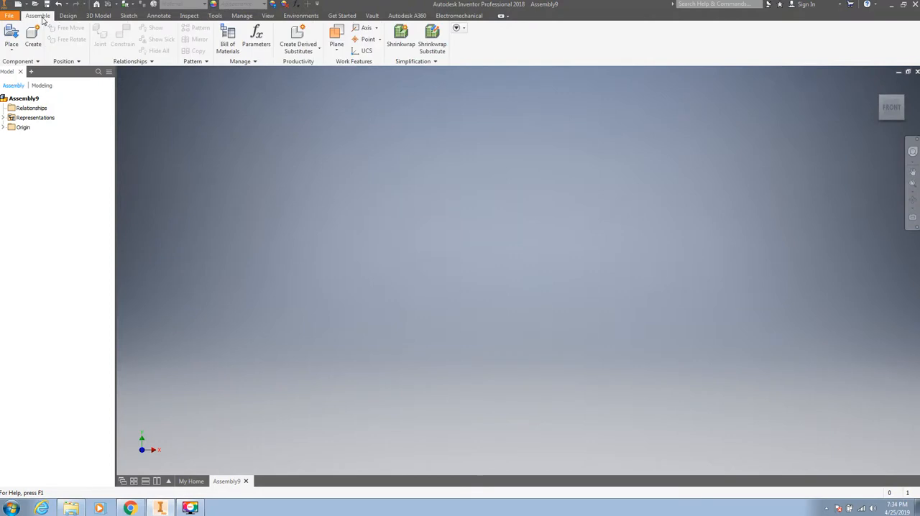
click(10, 35)
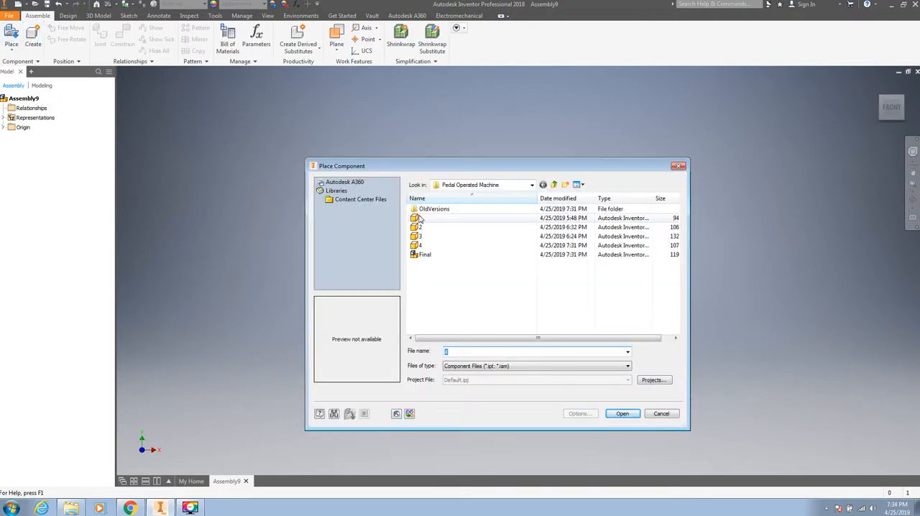
click(420, 218)
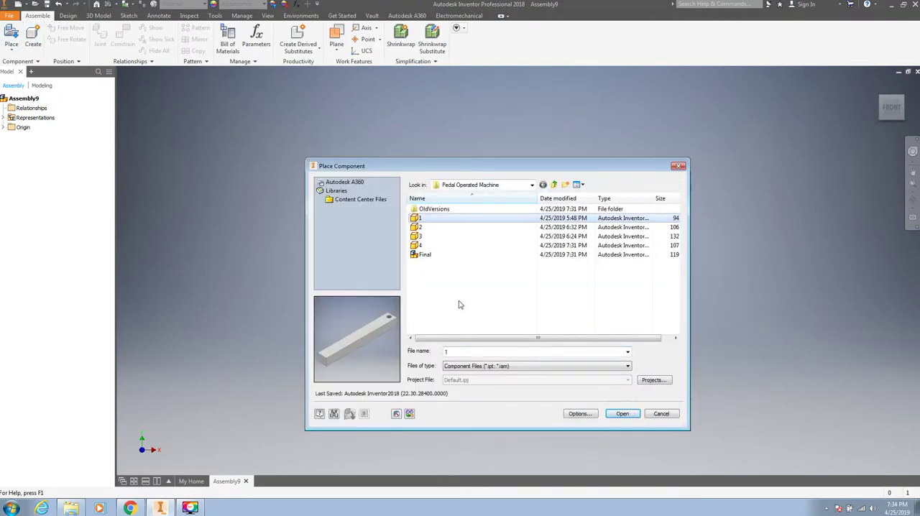
click(420, 227)
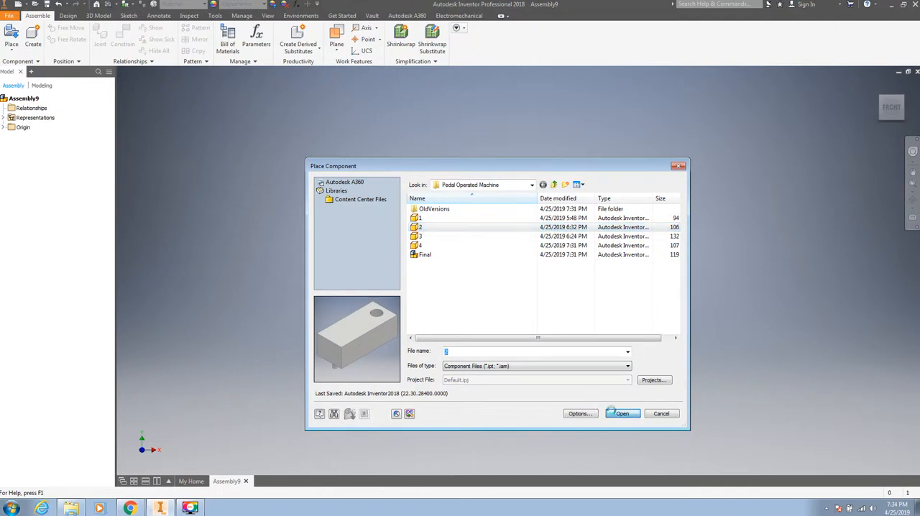
click(621, 414)
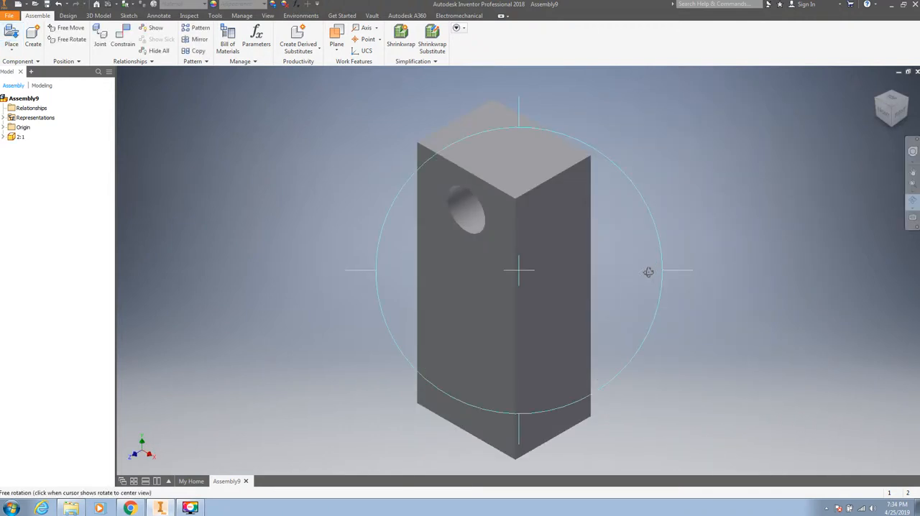
- Free-rotate the pillar block to inspect it and reveal its pin
drag(649, 271, 520, 362)
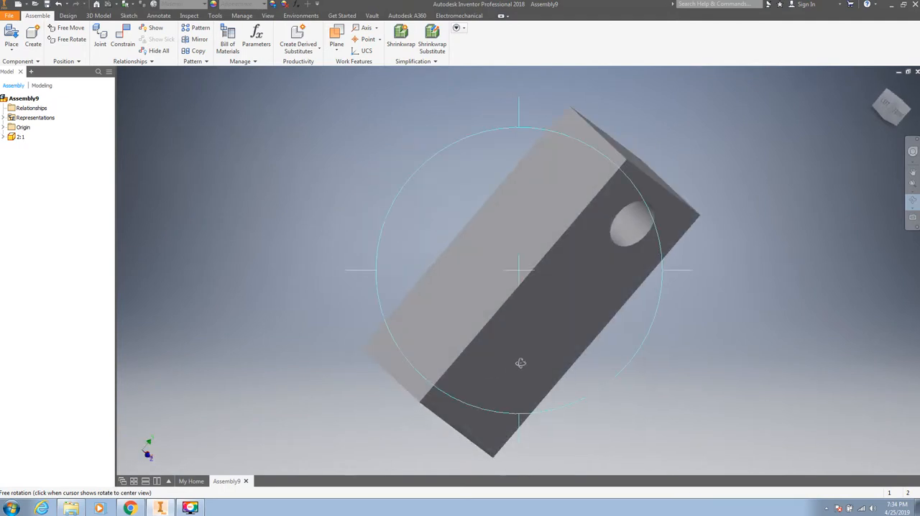
drag(520, 362, 607, 252)
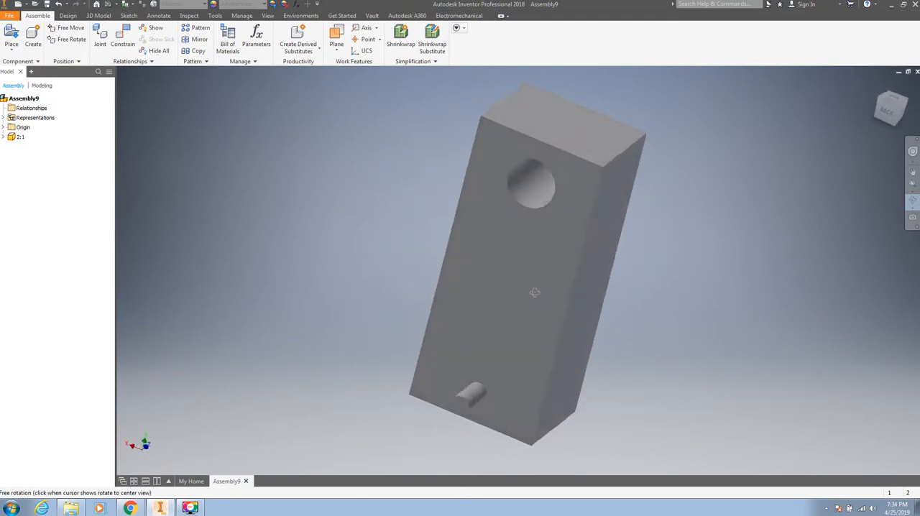
drag(535, 292, 510, 338)
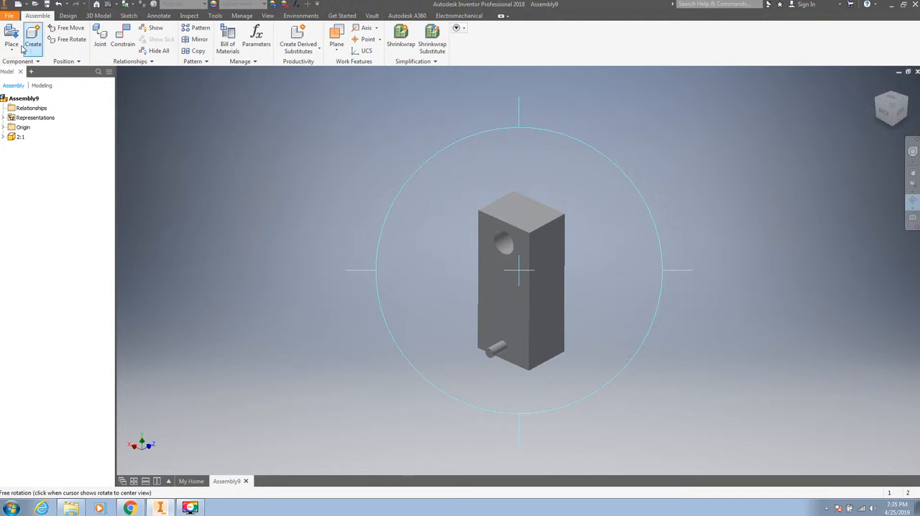
- Place the flywheel part file into the assembly beside the pillar block
click(10, 34)
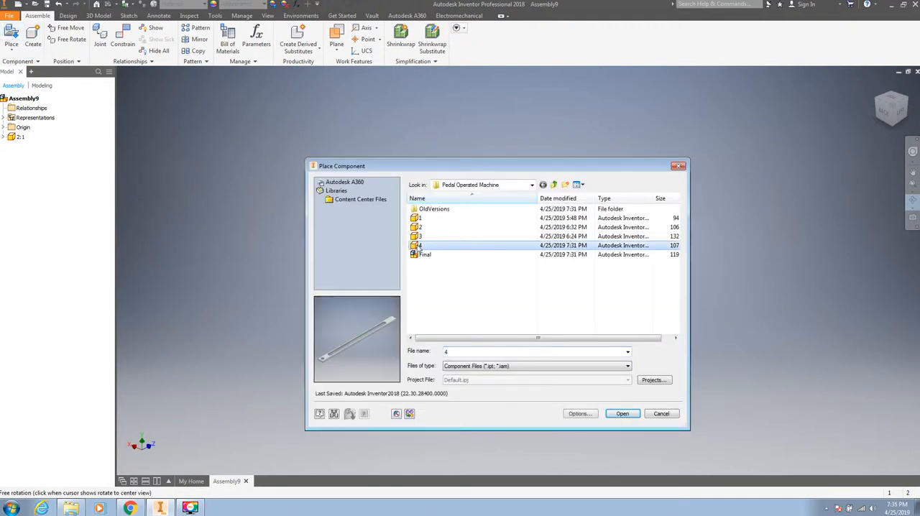
click(420, 236)
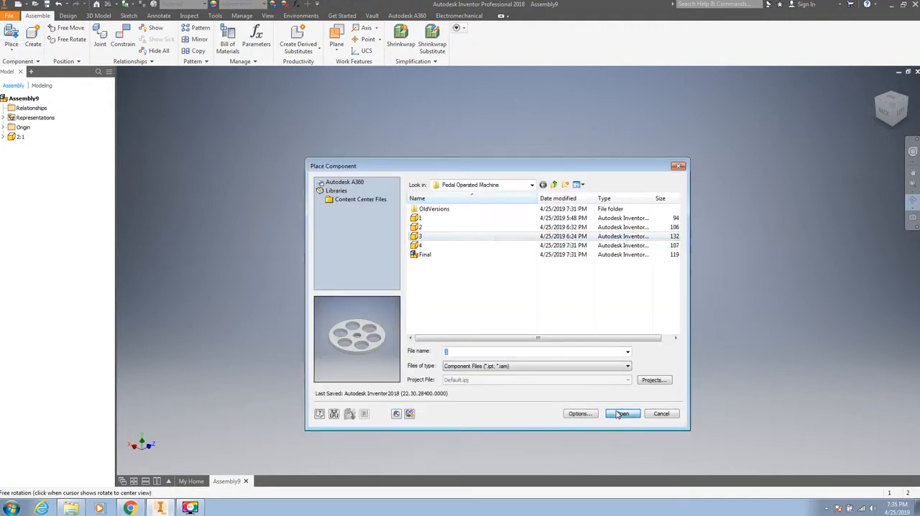
click(623, 414)
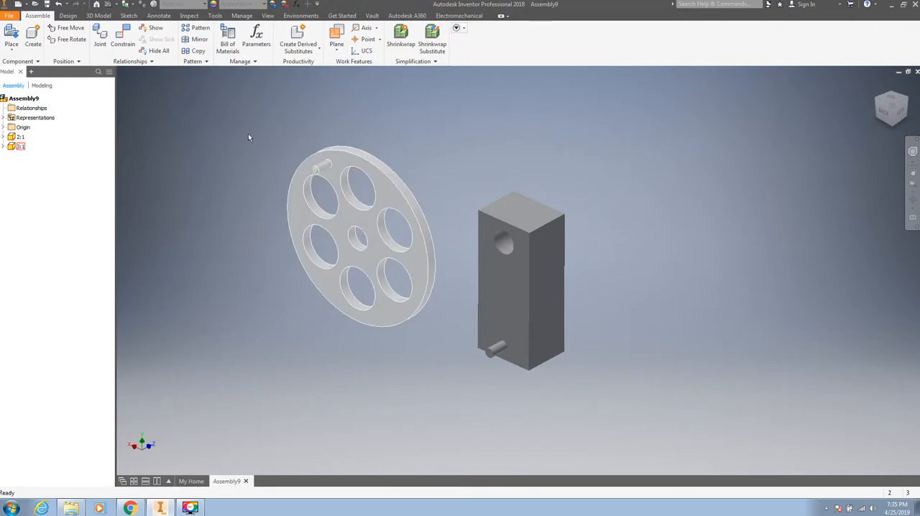
- Place the slotted link part file into the assembly left of the flywheel
click(10, 38)
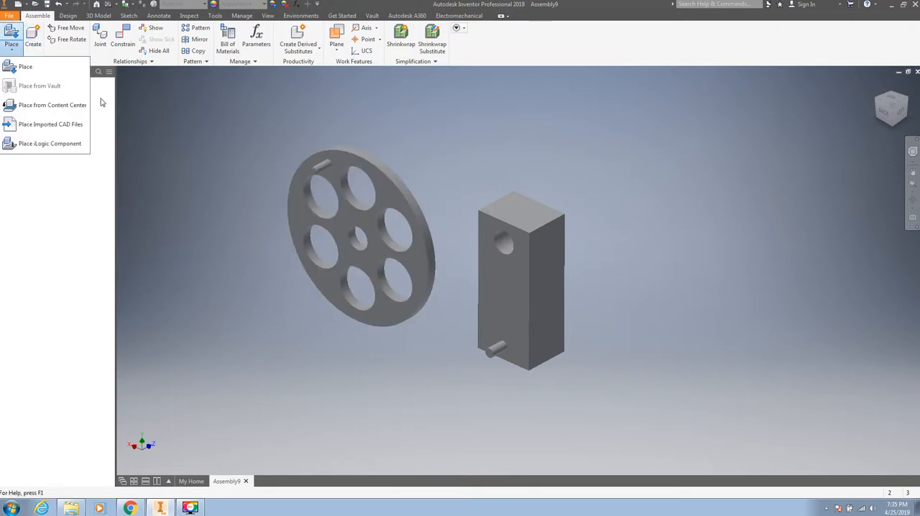
click(29, 66)
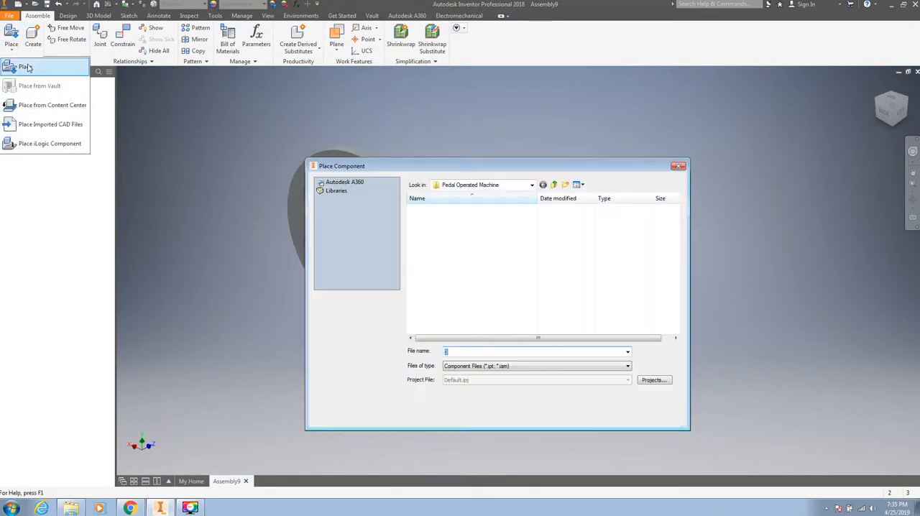
click(420, 244)
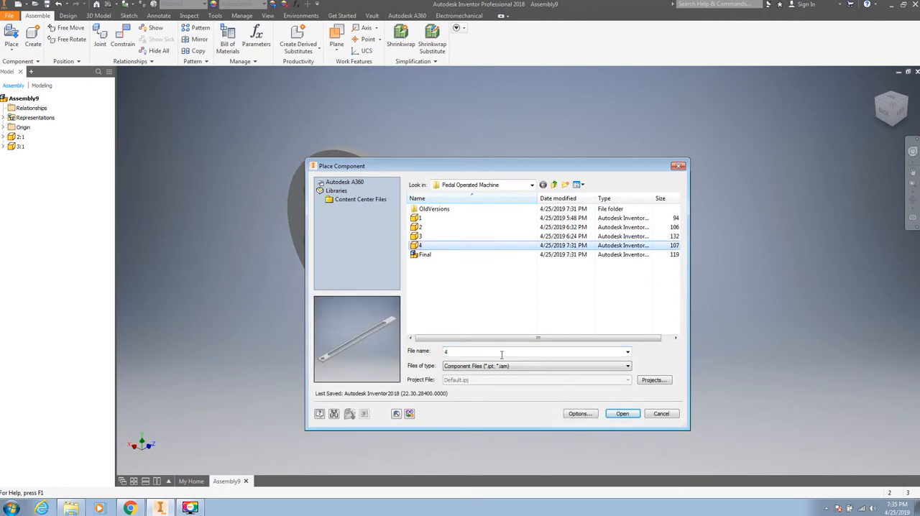
click(623, 415)
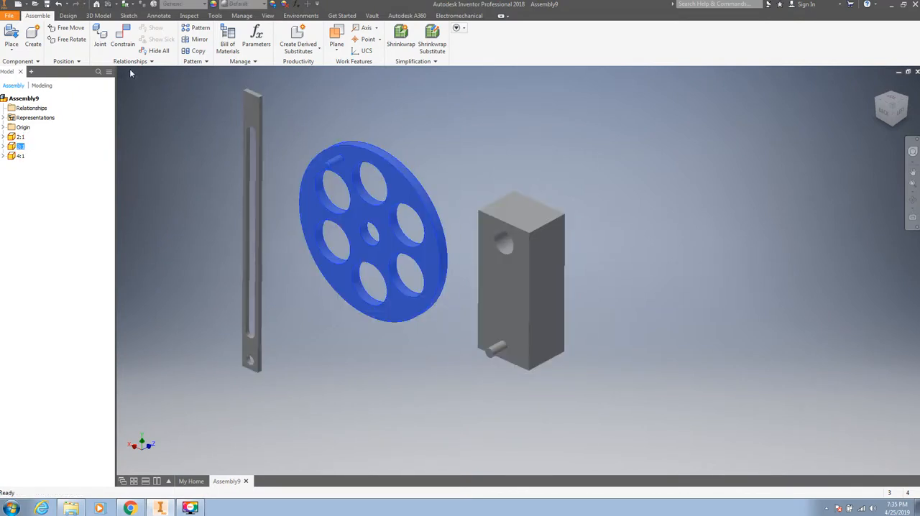
mouse_move(133, 40)
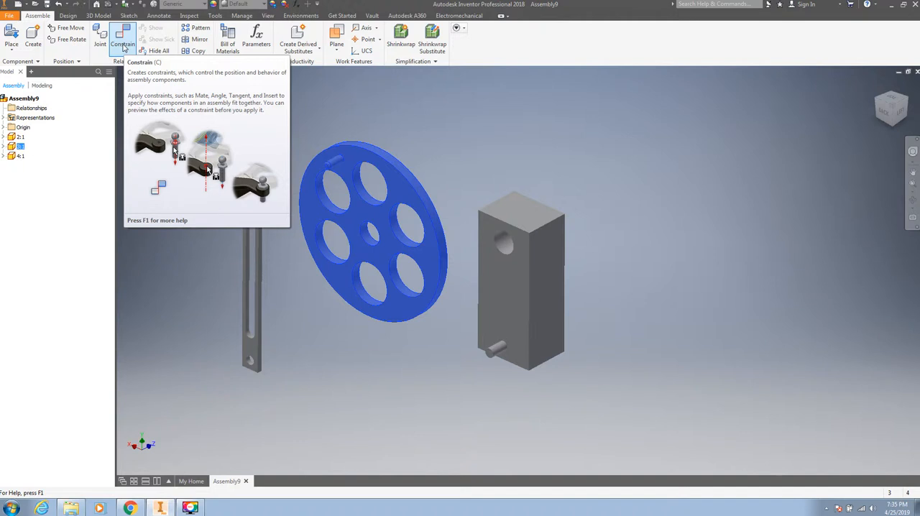
mouse_move(101, 43)
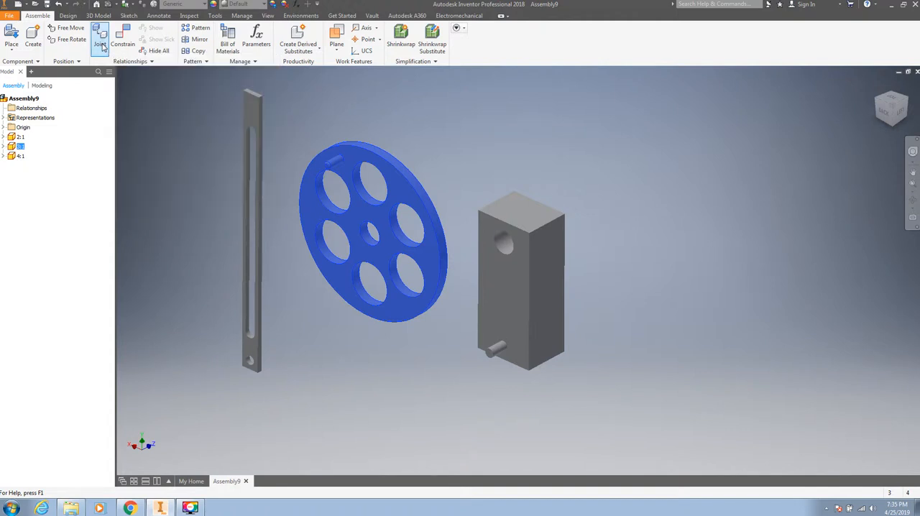
- Start a Rotational joint and pick an origin on the first component
click(101, 44)
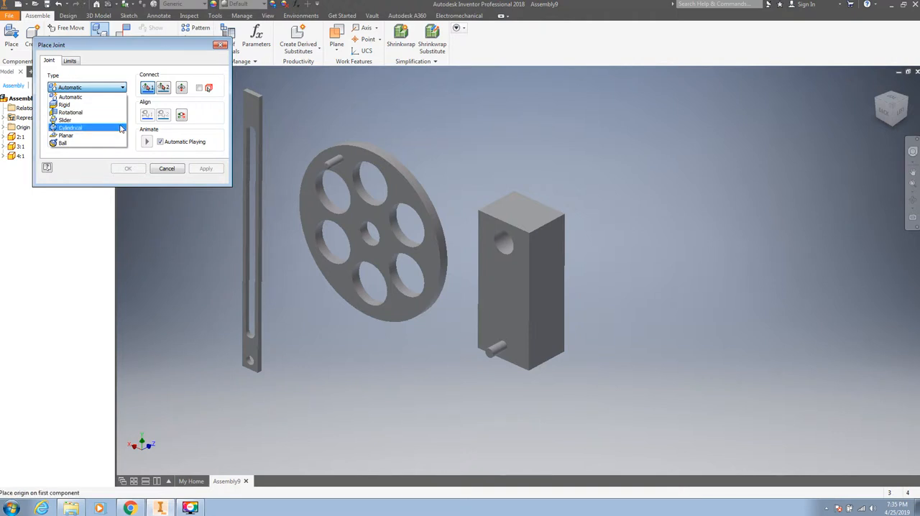
click(80, 112)
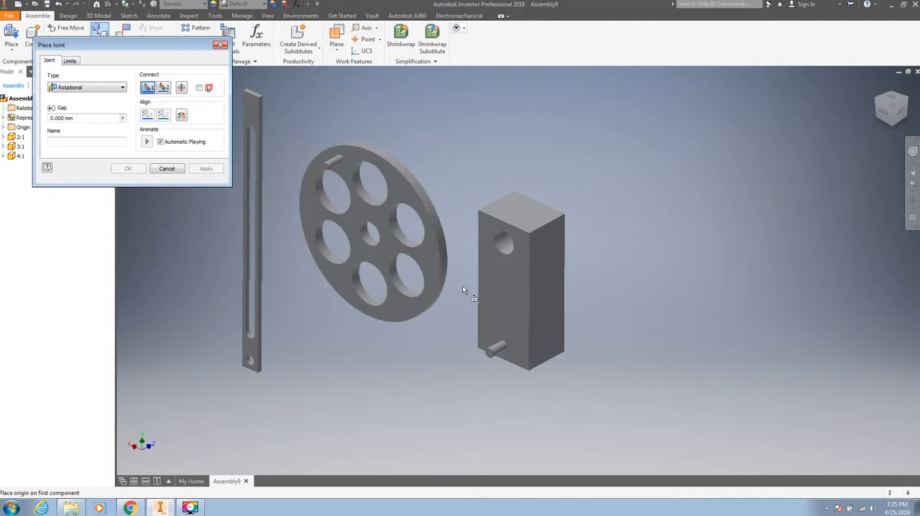
click(128, 169)
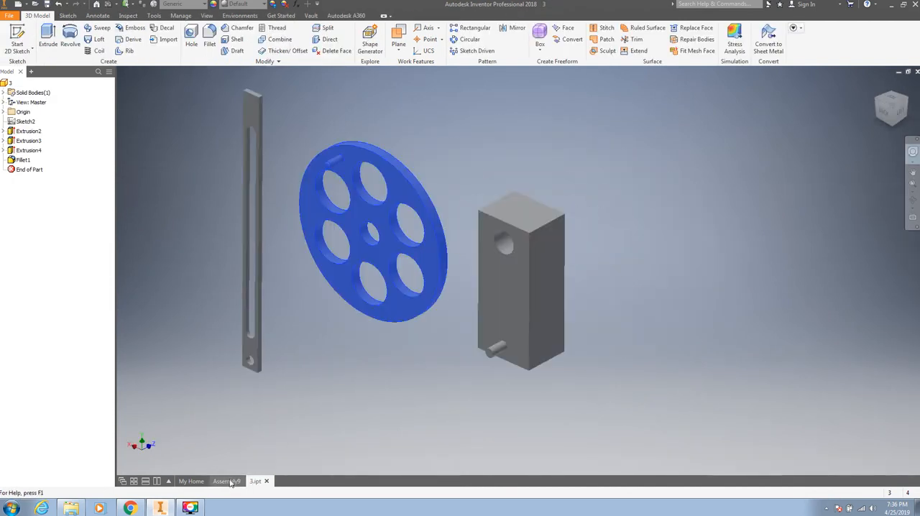
- Return to the Assembly1 document and close the separately opened part
click(227, 480)
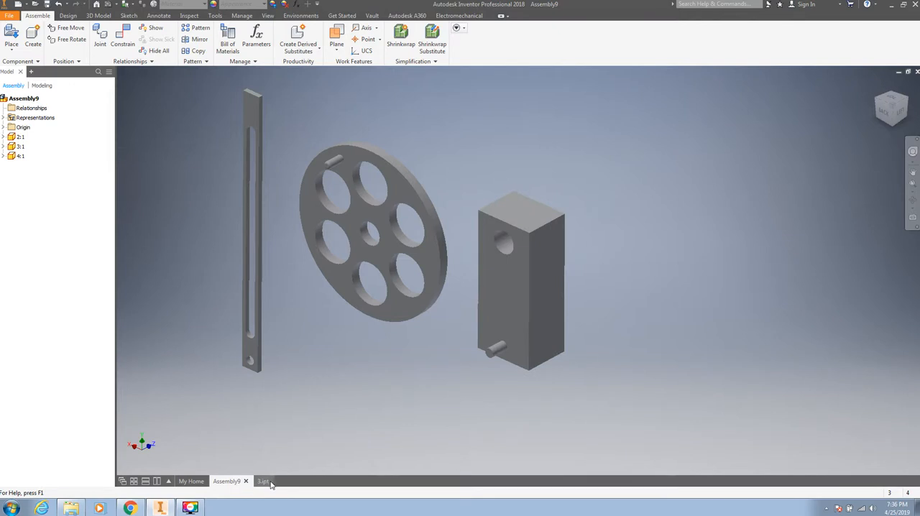
click(259, 480)
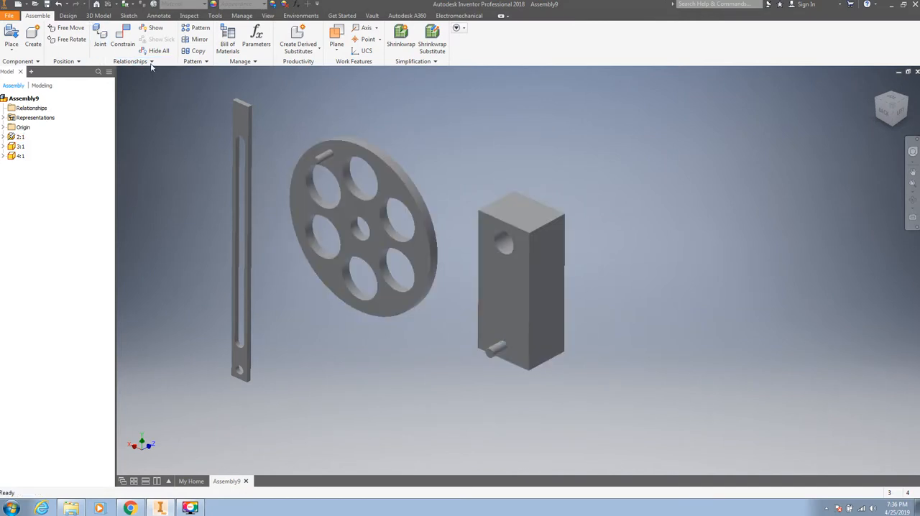
- Start a rotational joint between flywheel hub and pillar block pin with a 10 mm gap
click(122, 40)
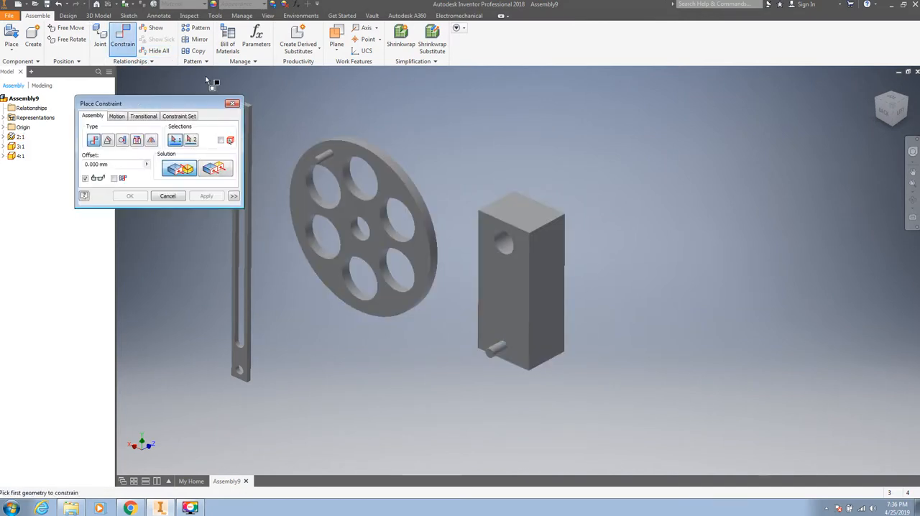
click(103, 36)
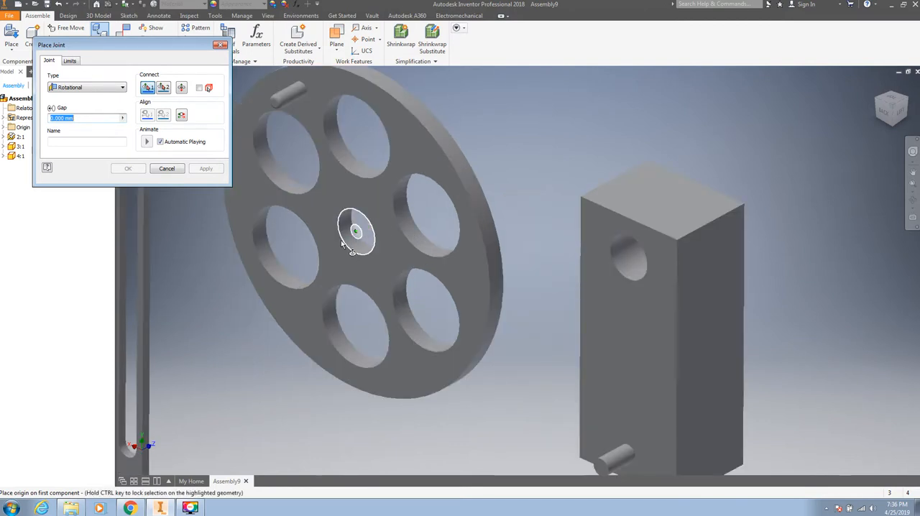
mouse_move(367, 229)
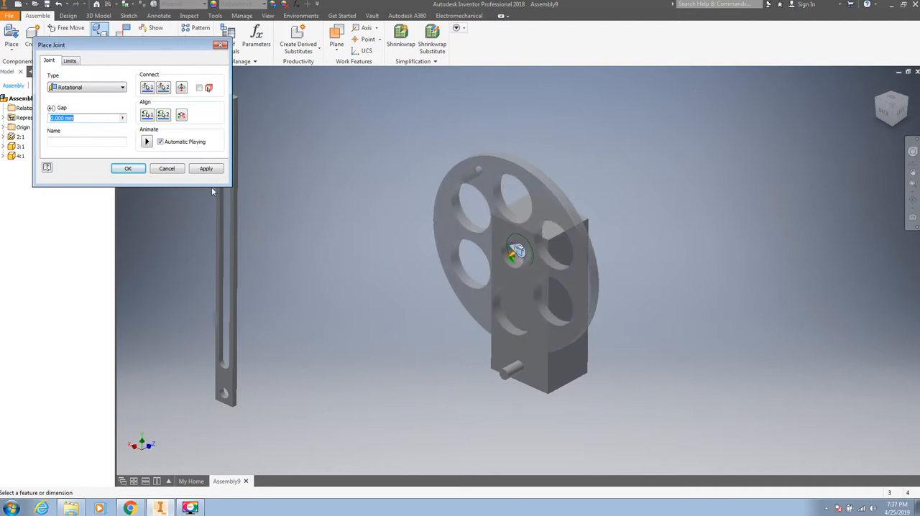
click(147, 141)
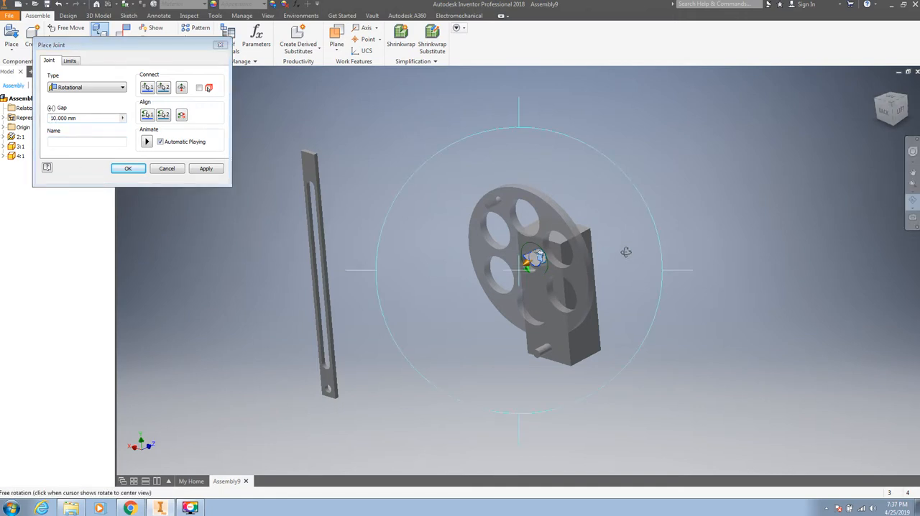
- Apply the flywheel's rotational joint on the pin, check the fit, and close Place Joint
drag(625, 251, 582, 269)
text(5.000)
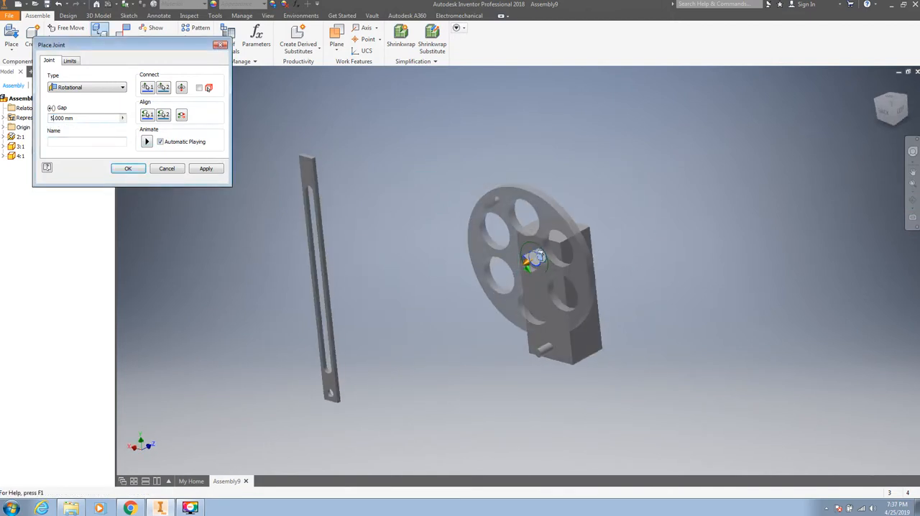
click(207, 168)
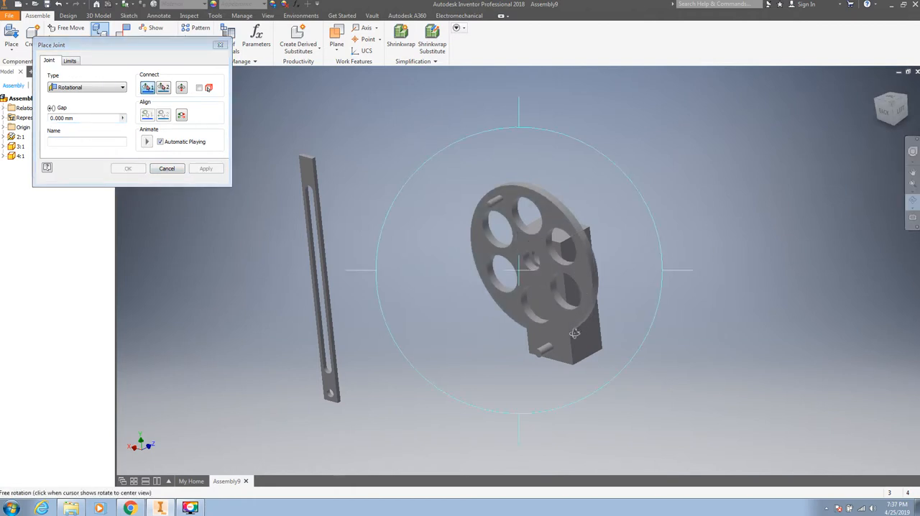
drag(575, 333, 529, 331)
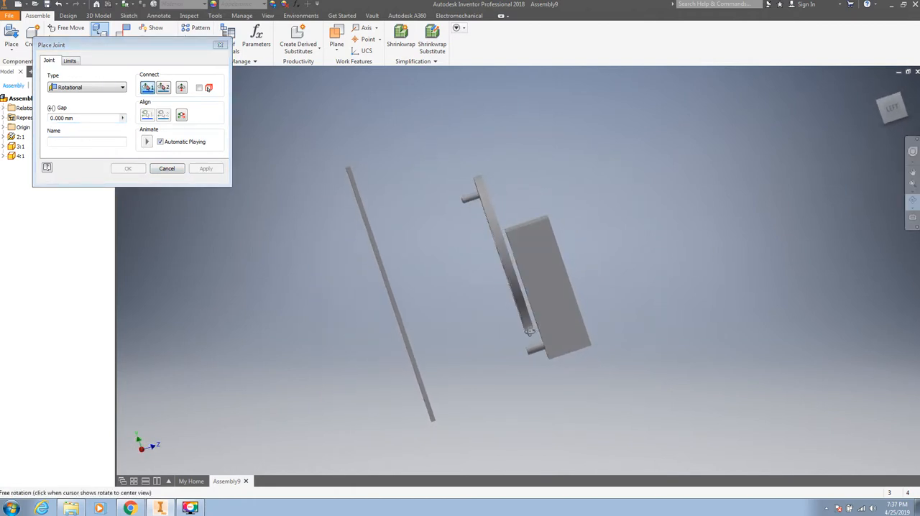
drag(529, 333, 586, 332)
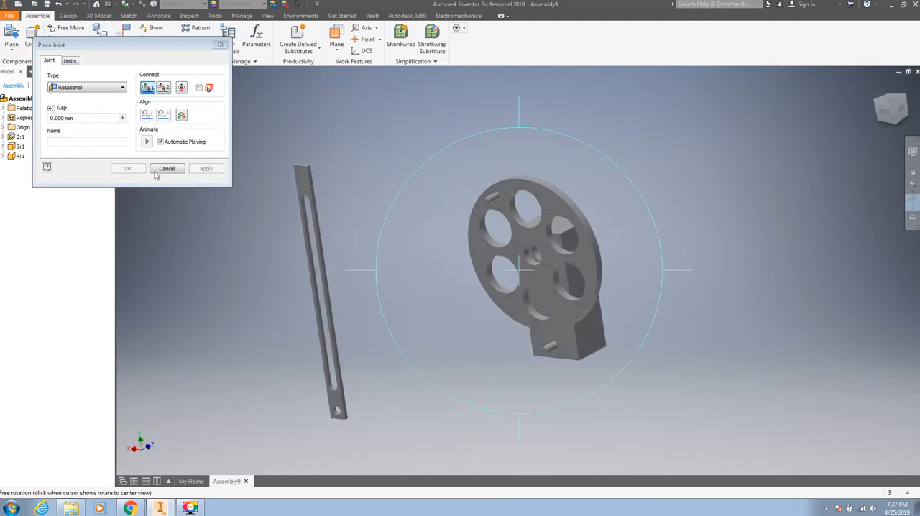
click(167, 168)
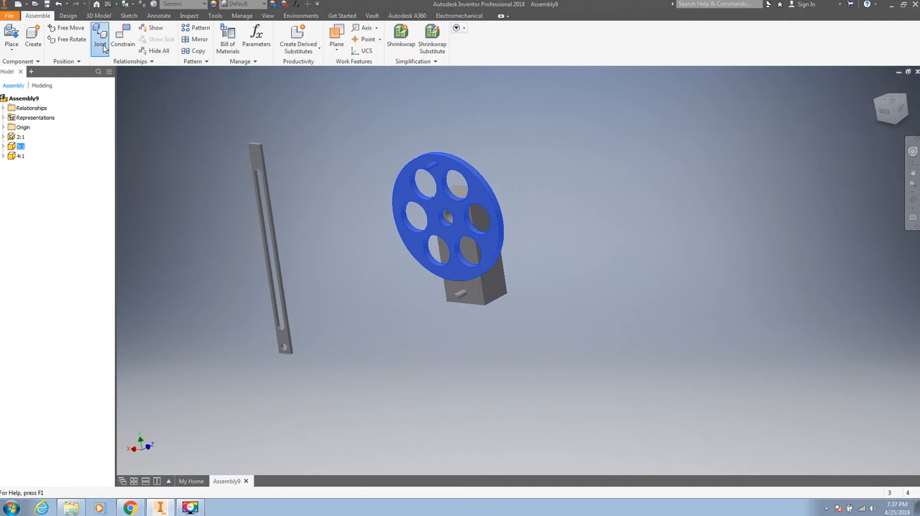
- Joint the slotted link to the flywheel pin and close Place Joint
click(112, 37)
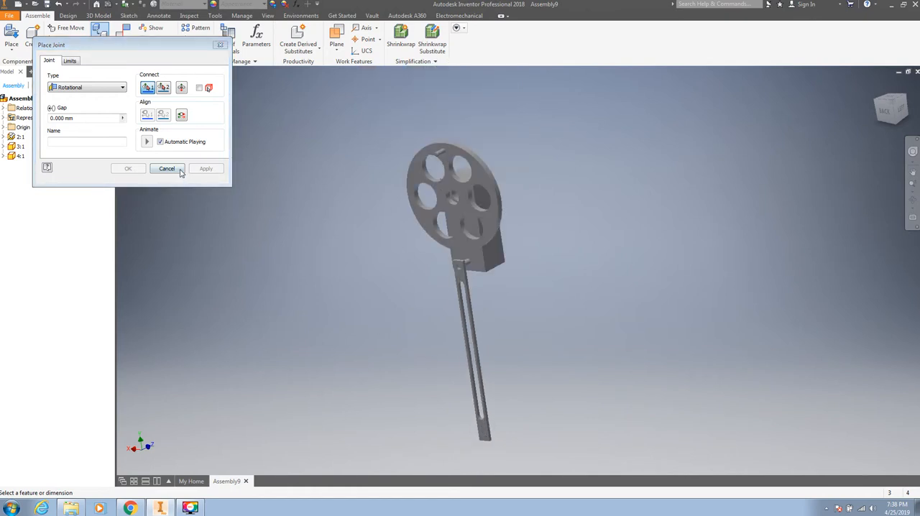
click(167, 169)
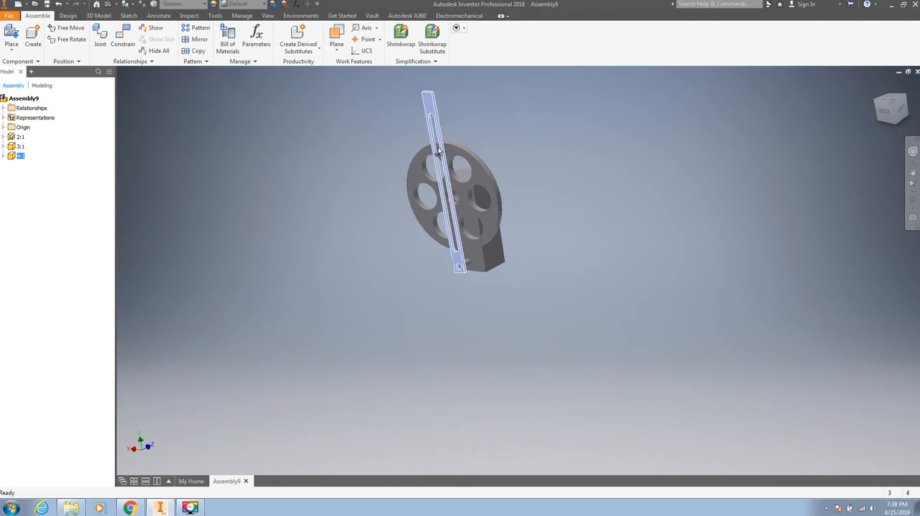
click(437, 148)
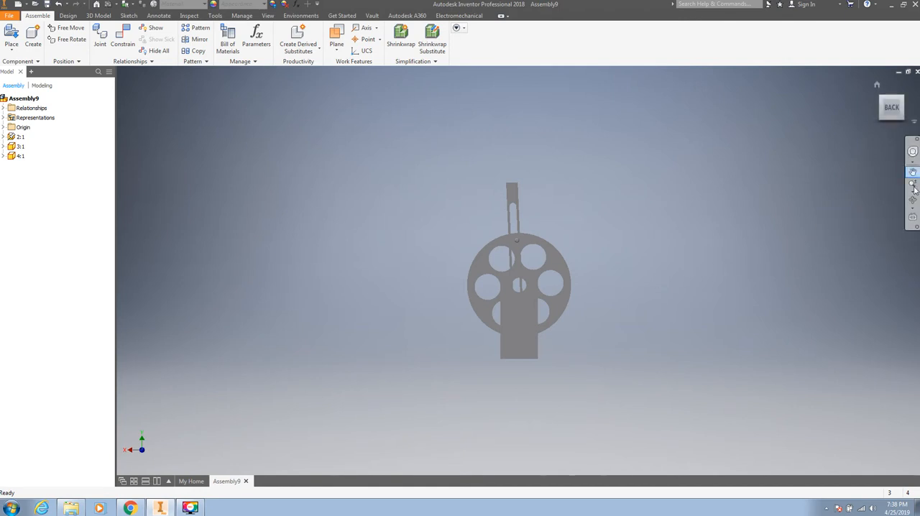
drag(518, 273, 498, 367)
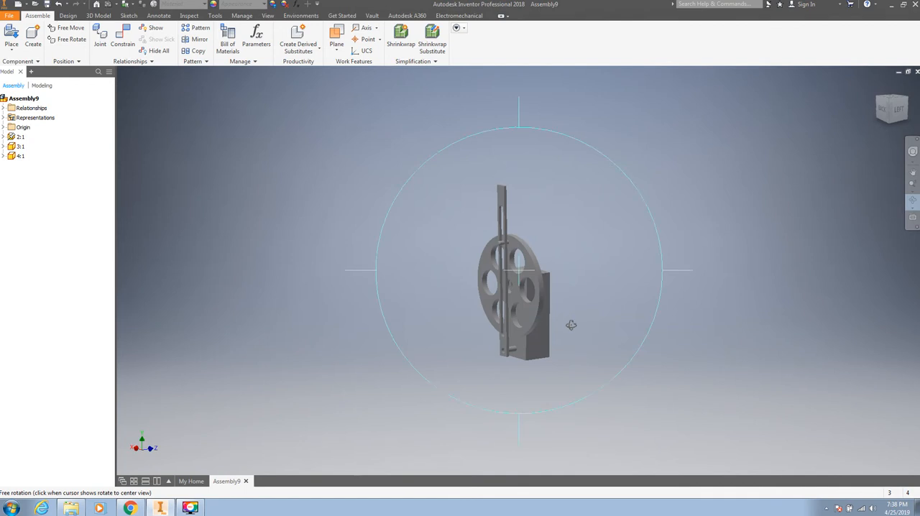
drag(573, 325, 518, 274)
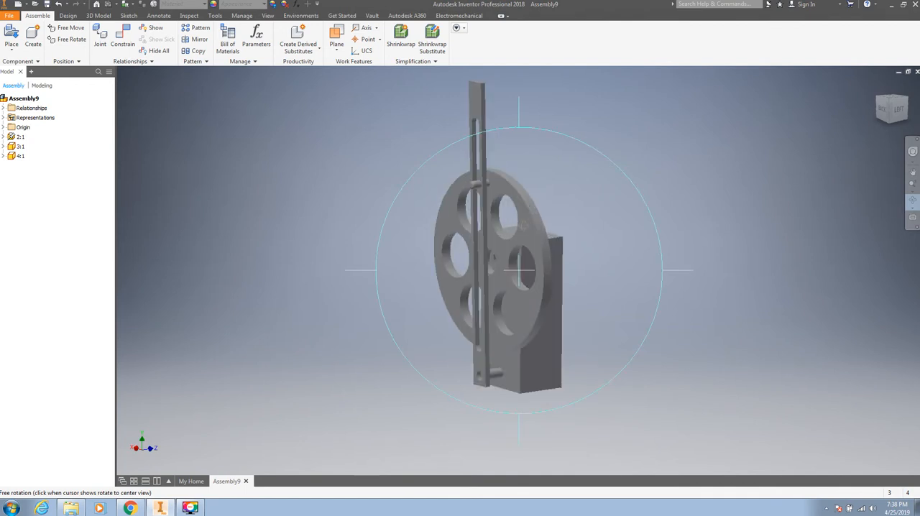
click(489, 252)
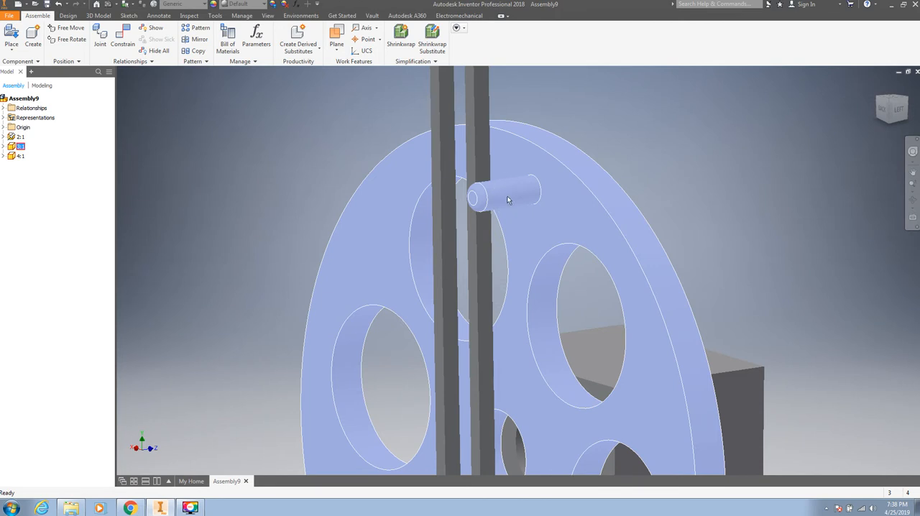
mouse_move(508, 194)
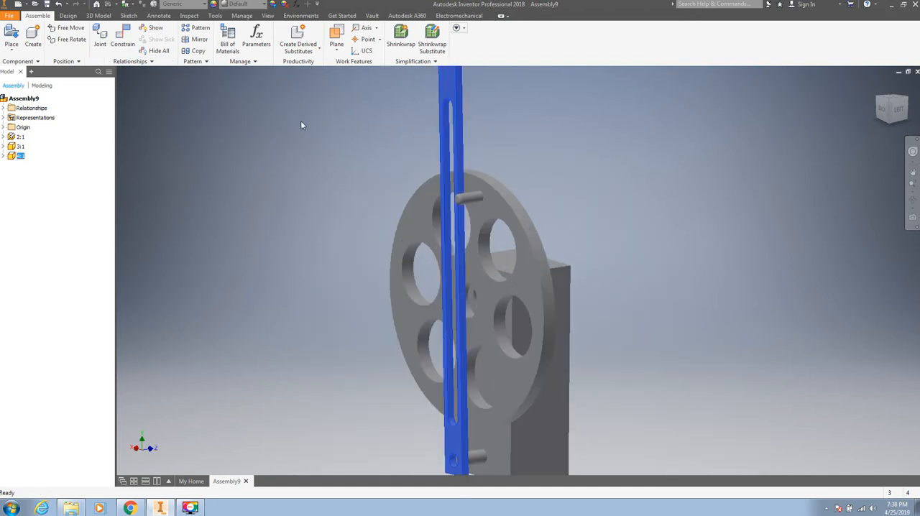
- Add a Tangent constraint between the link's slot face and the flywheel pin
click(123, 47)
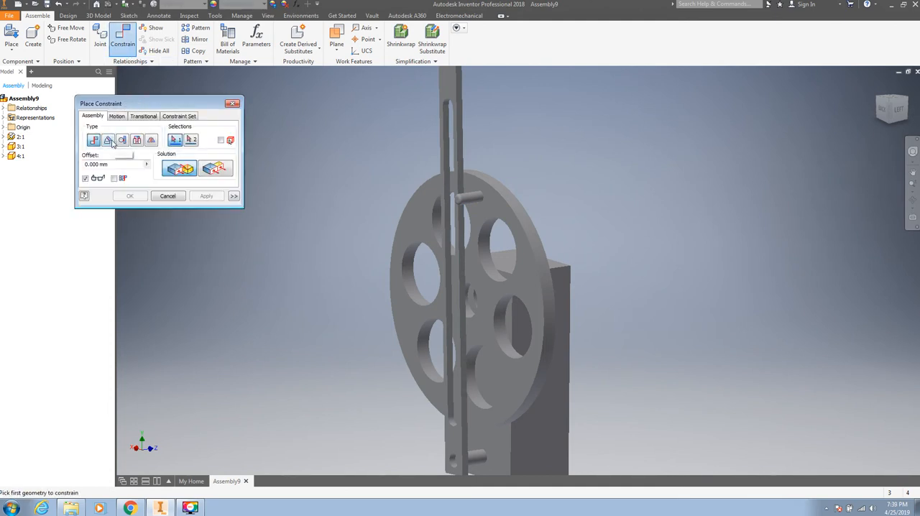
click(122, 139)
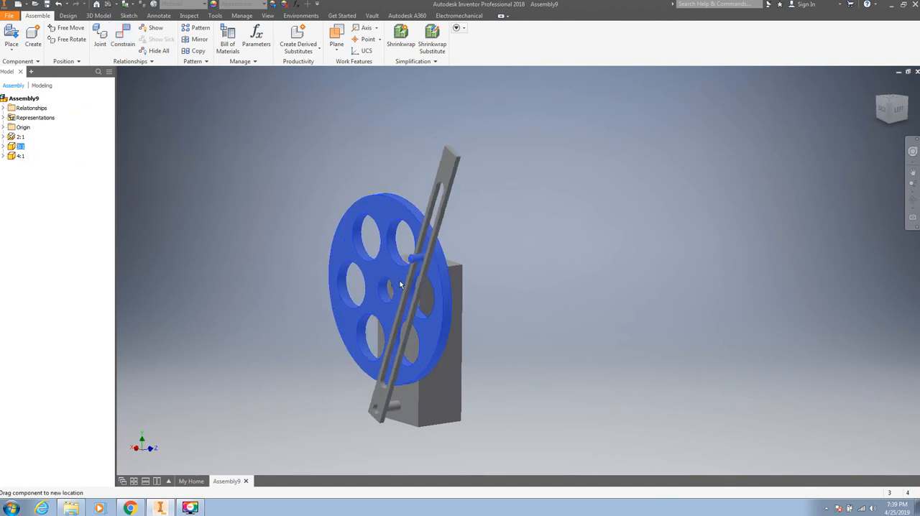
- Drag the flywheel around so the slotted link swings back and forth with the pin
drag(399, 284, 353, 306)
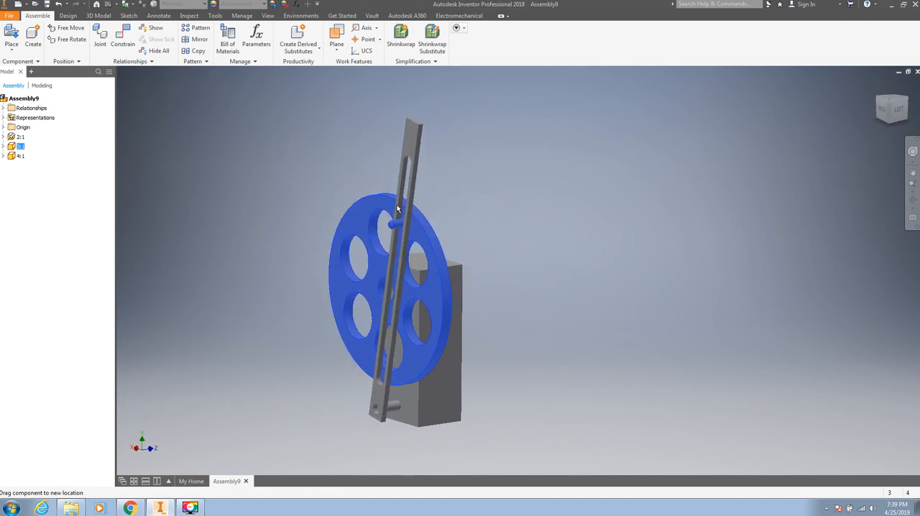
drag(400, 209, 391, 374)
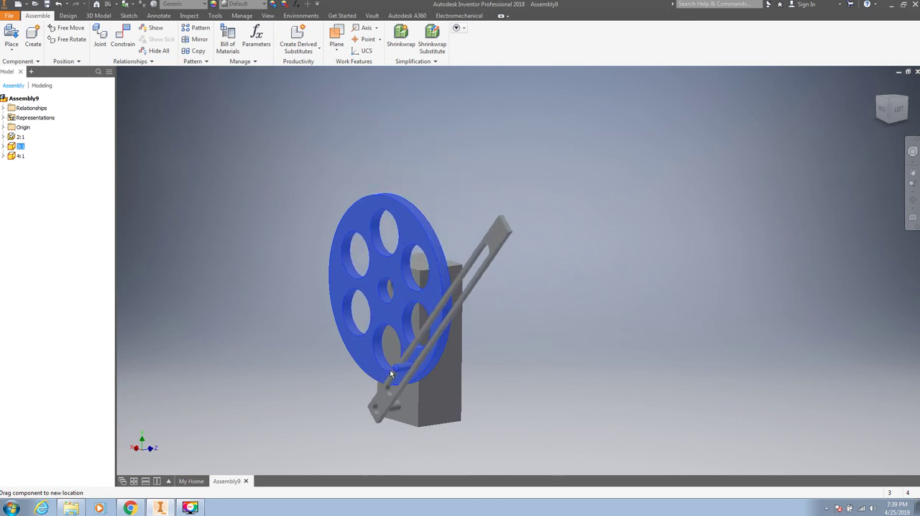
drag(392, 374, 406, 223)
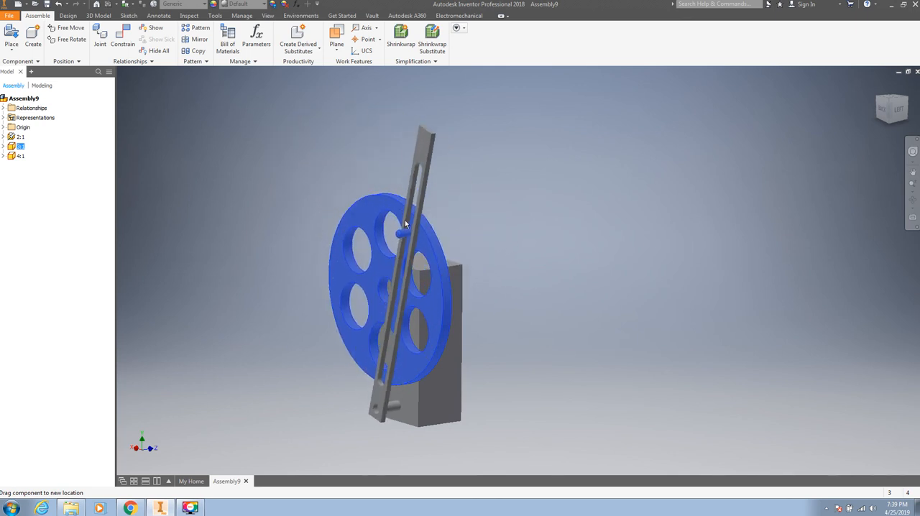
drag(405, 222, 343, 303)
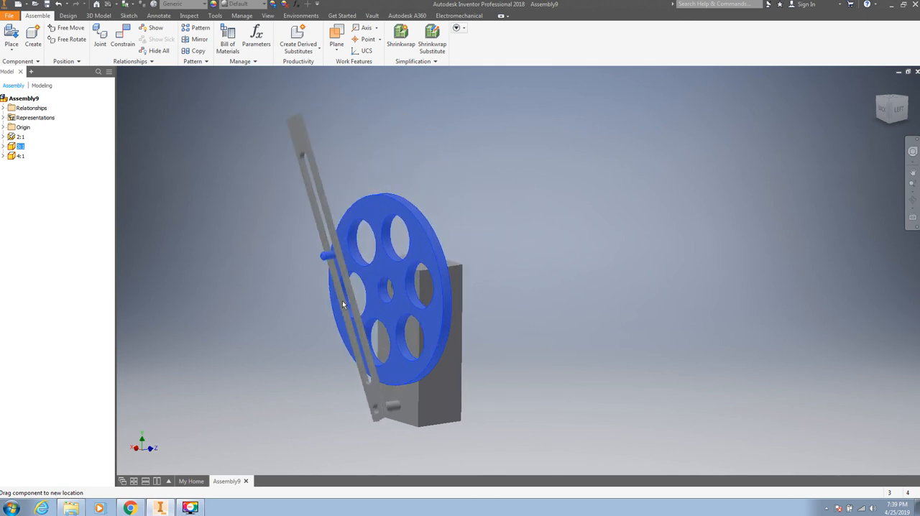
drag(342, 305, 421, 352)
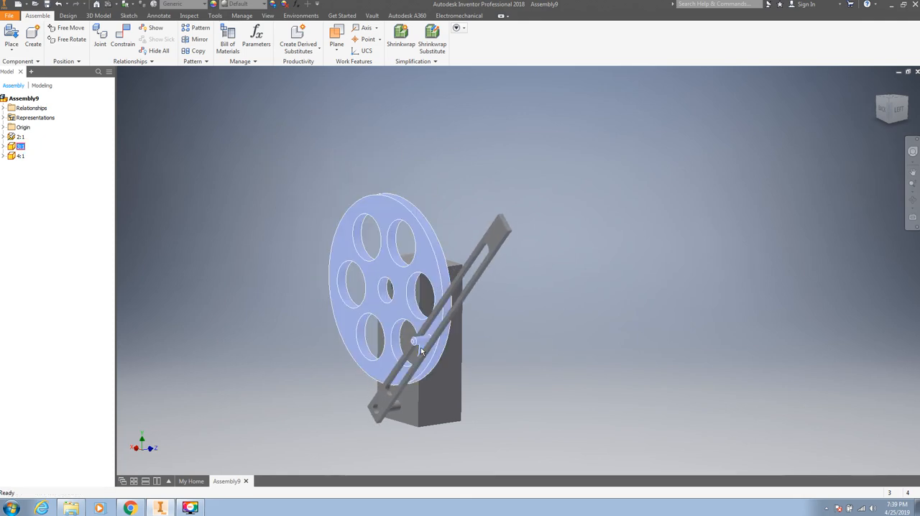